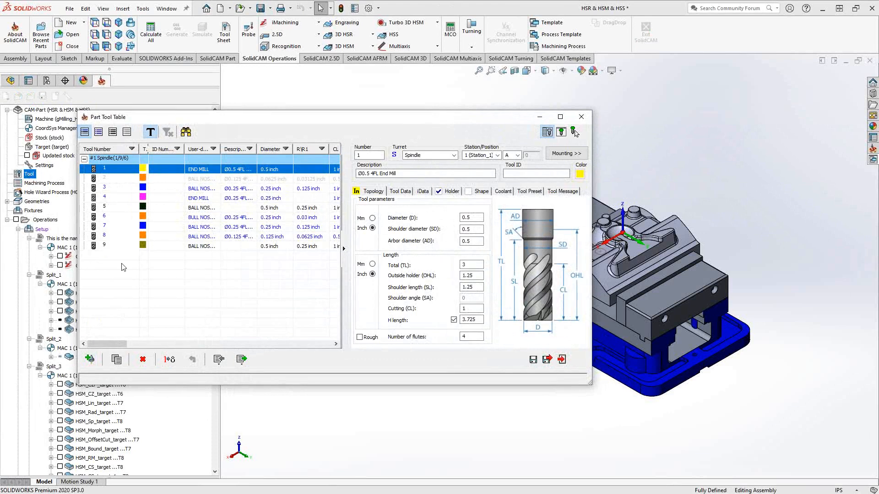
pyautogui.moveTo(256, 329)
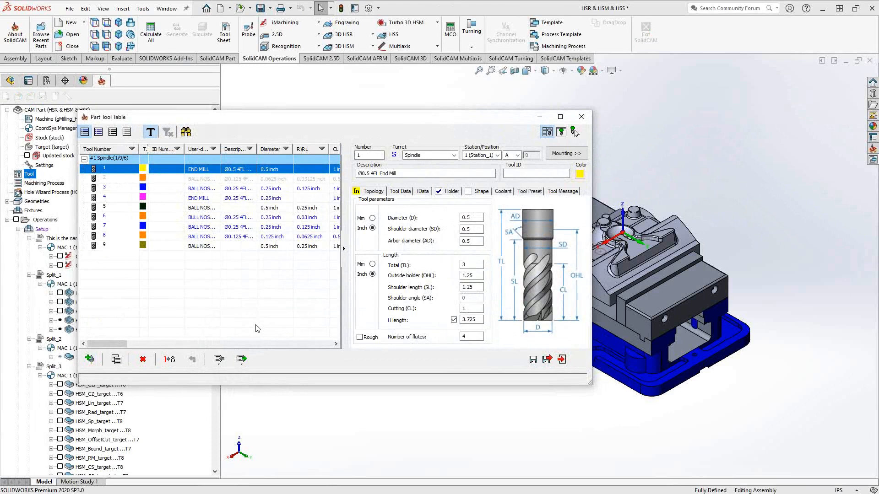
# - Open Import from tool table, review library file types, and keep TAB
pyautogui.click(218, 359)
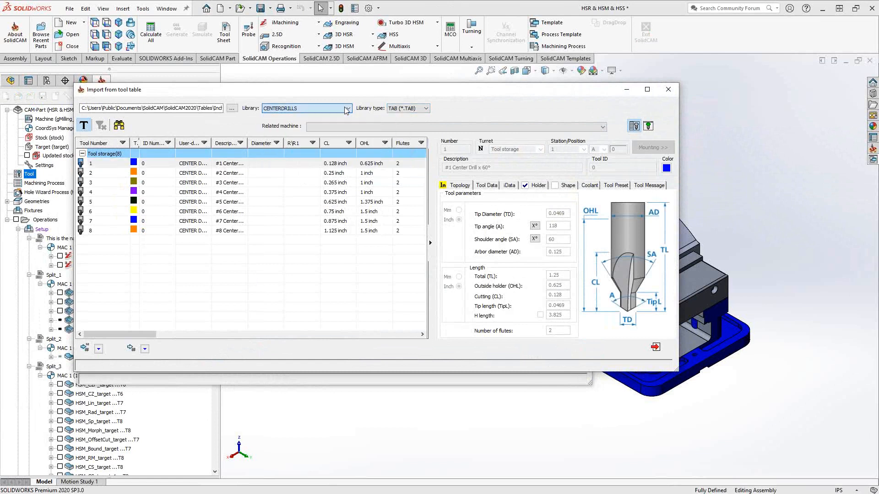
pyautogui.click(426, 108)
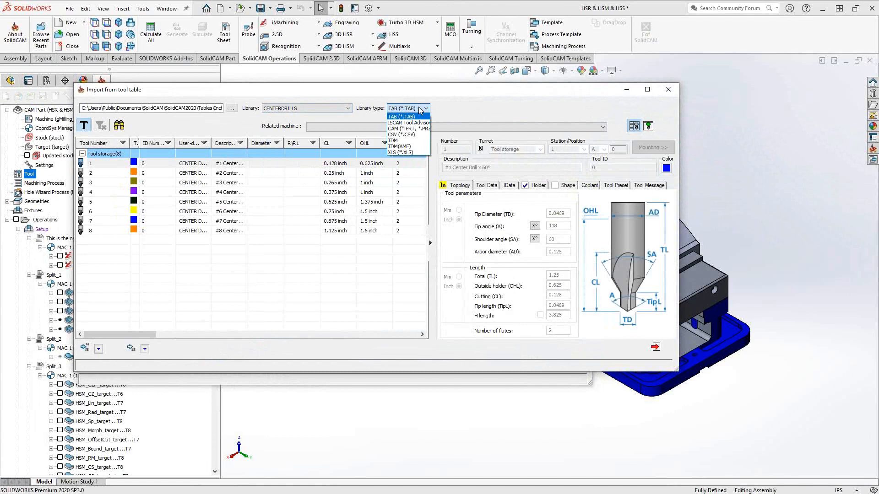
pyautogui.moveTo(409, 153)
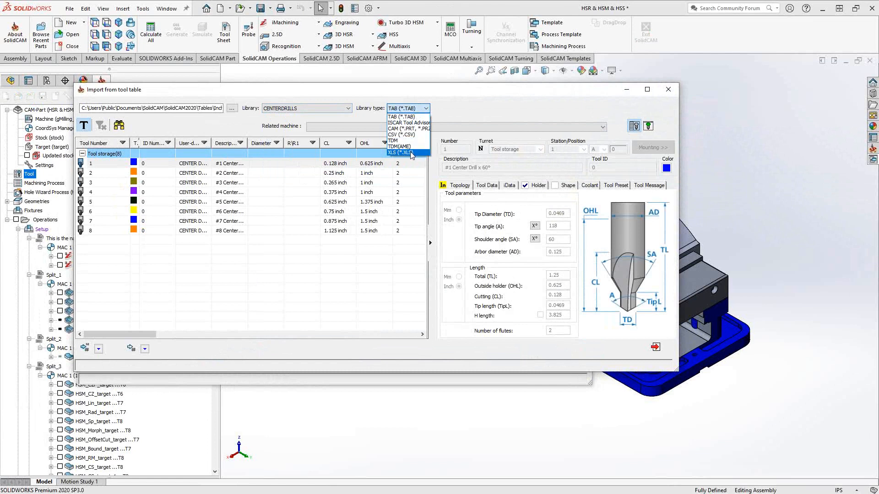
pyautogui.moveTo(403, 134)
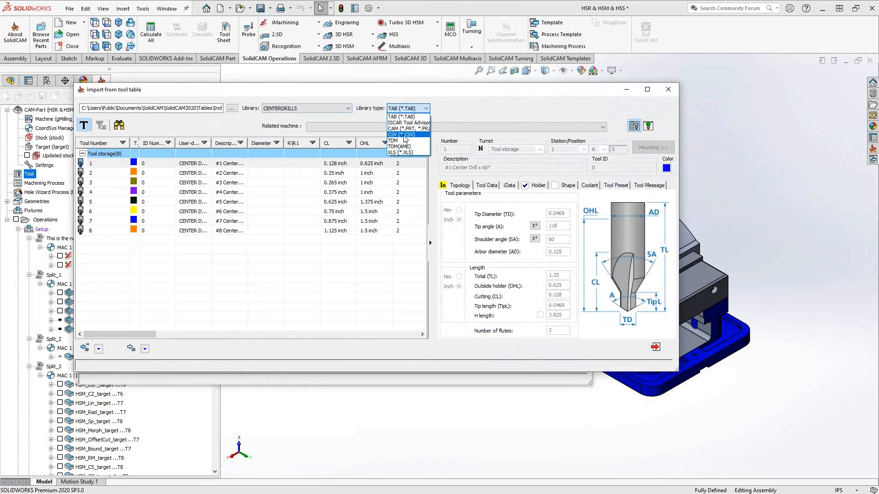
pyautogui.moveTo(410, 153)
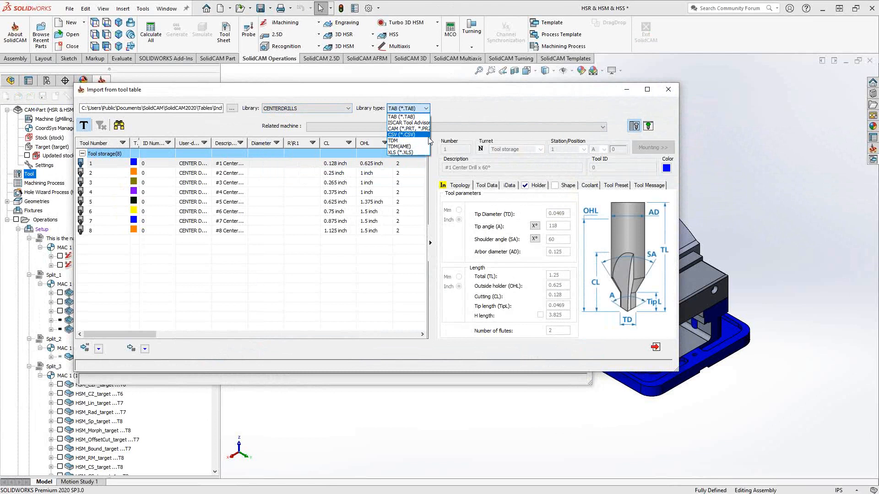
pyautogui.click(400, 117)
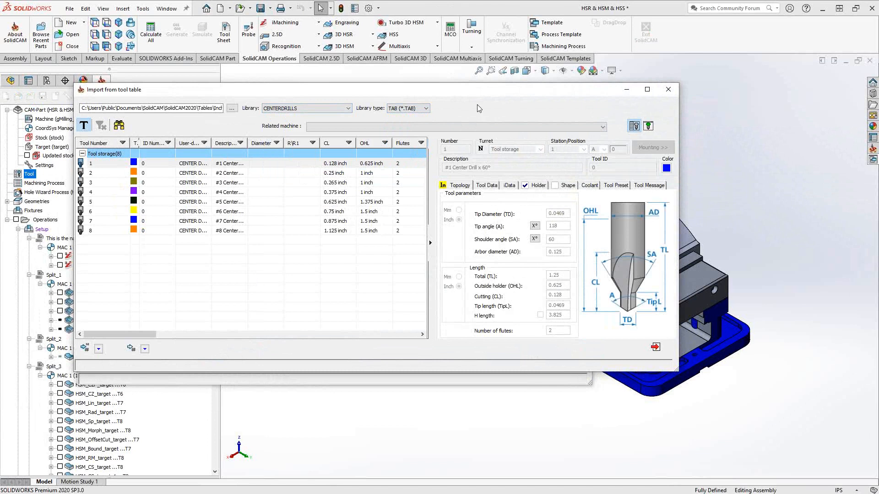
pyautogui.moveTo(606, 114)
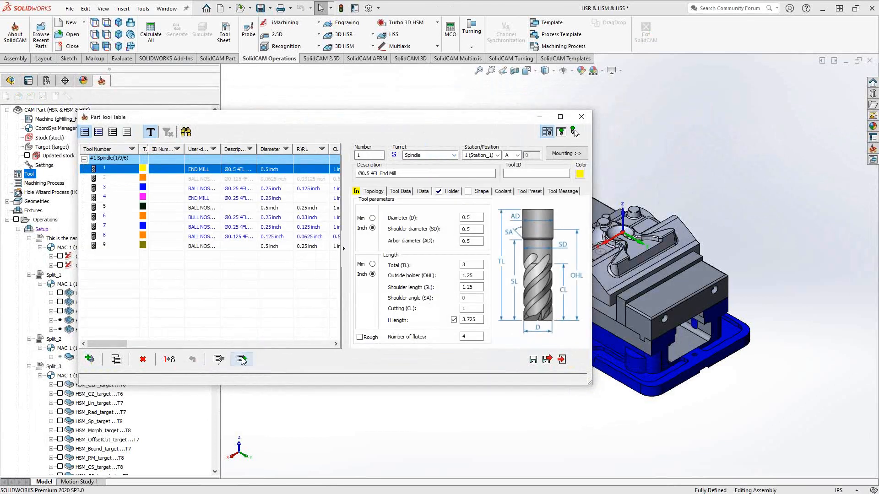
# - Export all part-table tools as an XLS (*.XLS) file
pyautogui.click(241, 359)
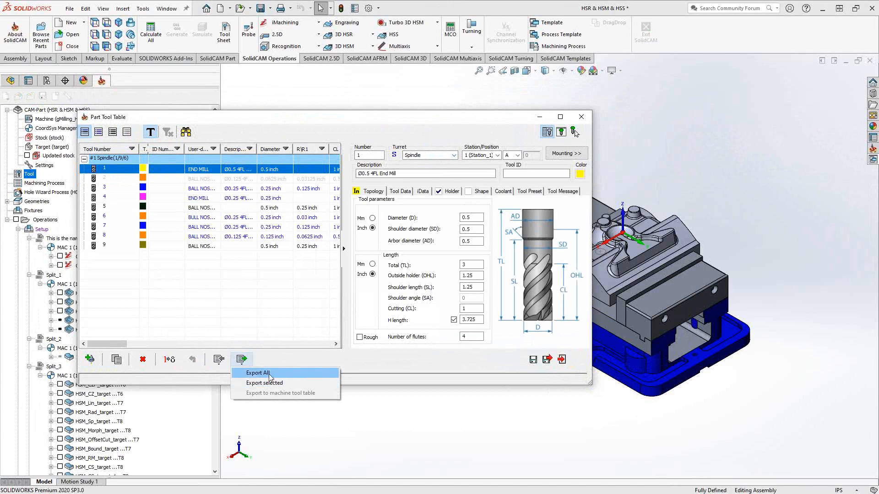
pyautogui.click(256, 372)
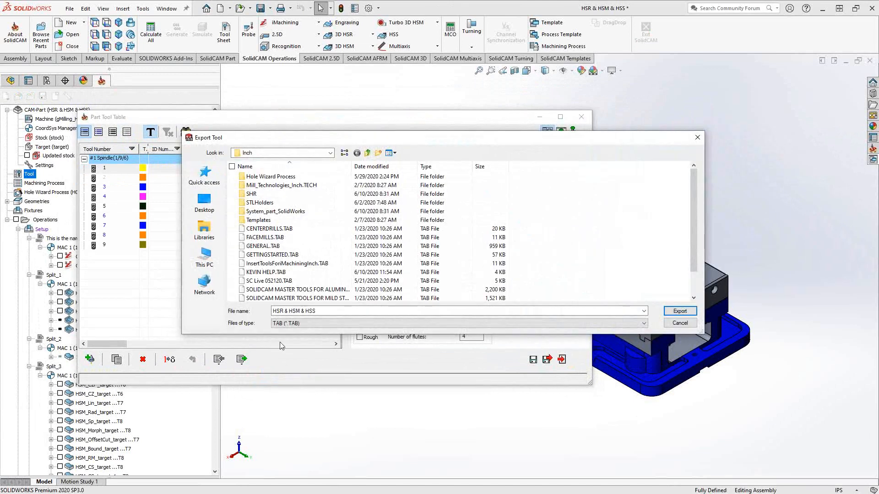
pyautogui.click(642, 323)
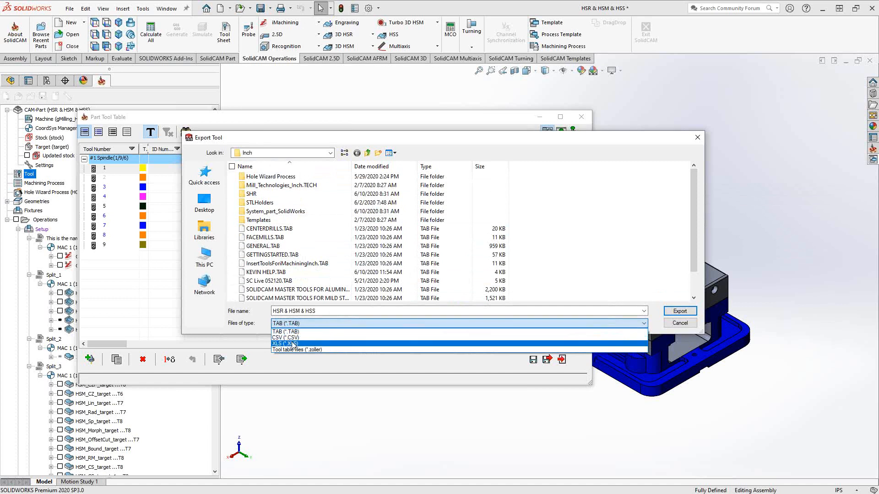
pyautogui.click(286, 343)
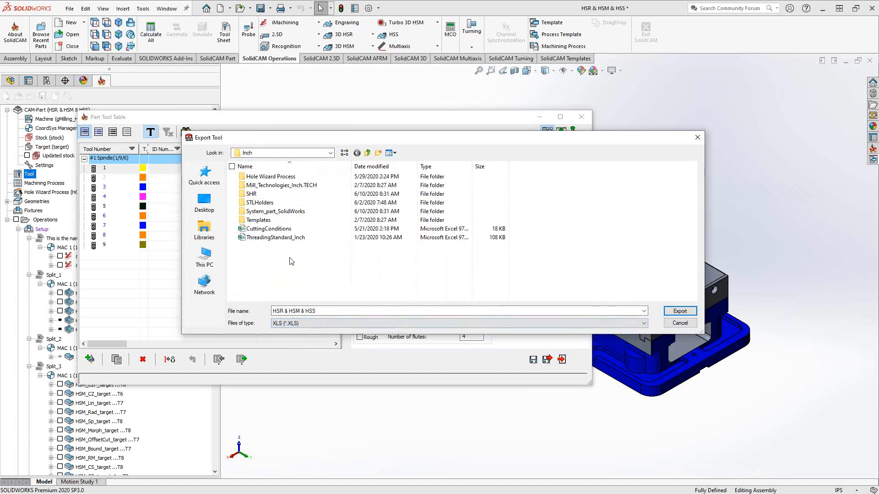
pyautogui.moveTo(272, 264)
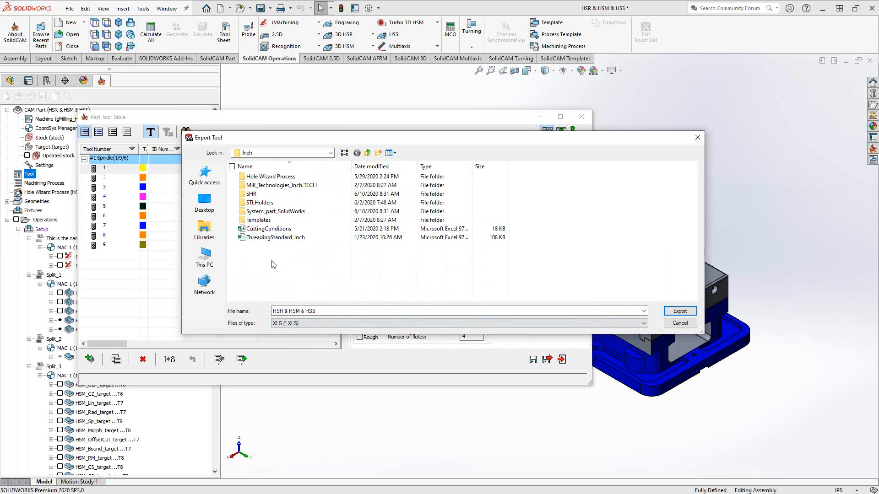
pyautogui.moveTo(321, 276)
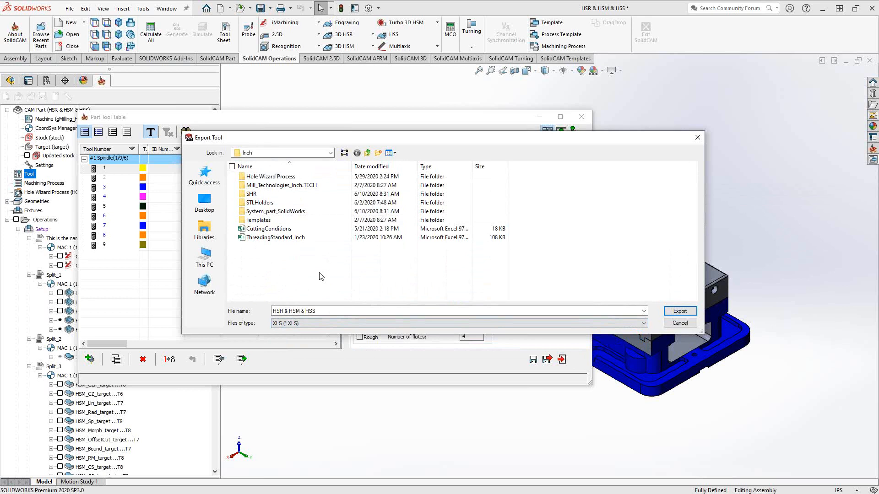
pyautogui.click(678, 323)
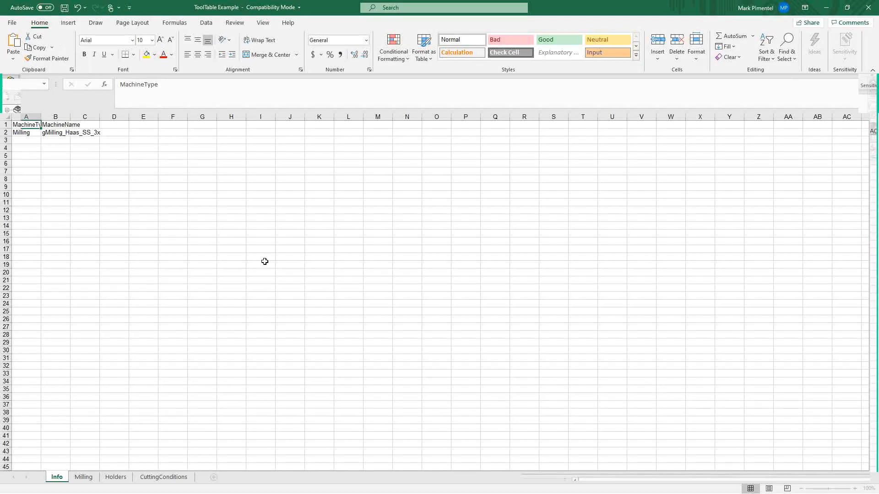
pyautogui.moveTo(76, 472)
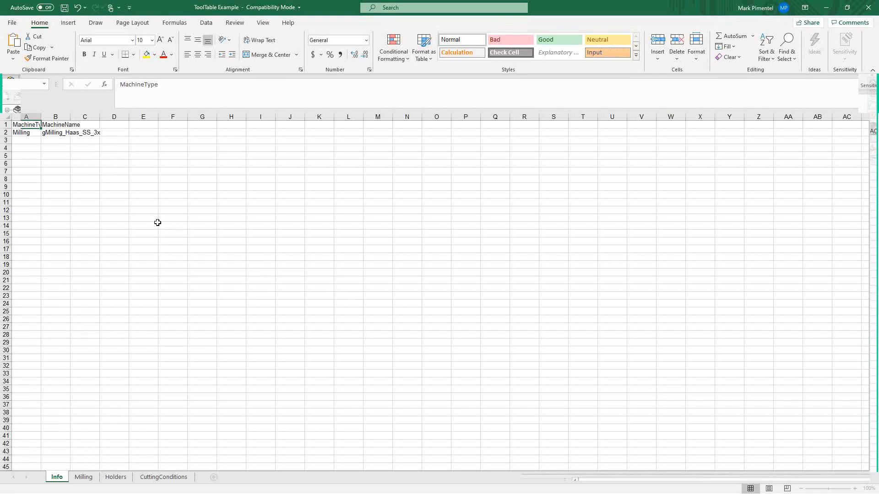
pyautogui.moveTo(804, 287)
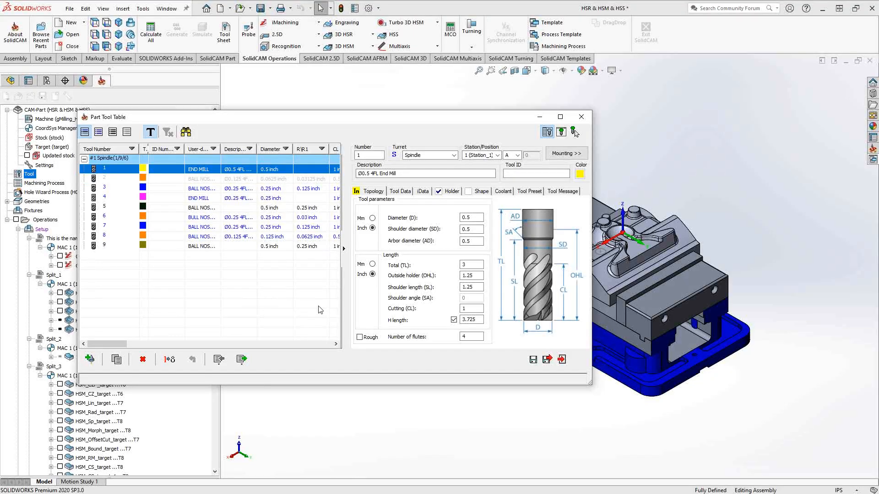
pyautogui.moveTo(218, 359)
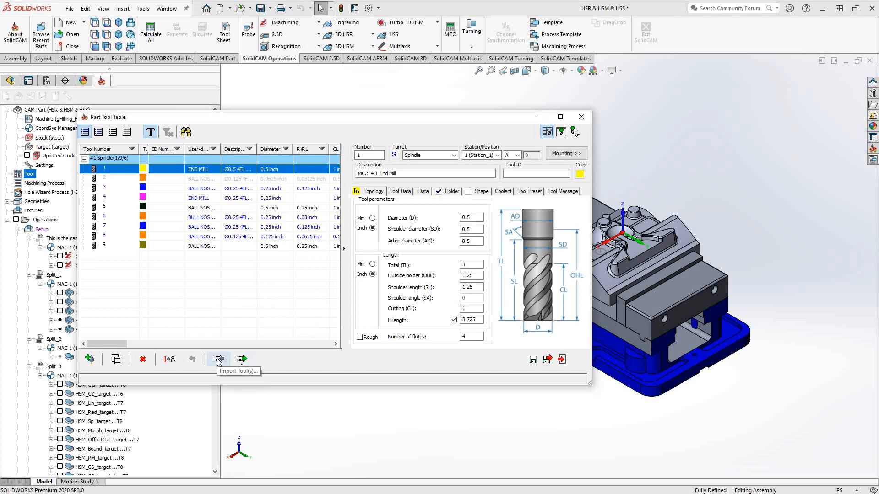
pyautogui.moveTo(117, 142)
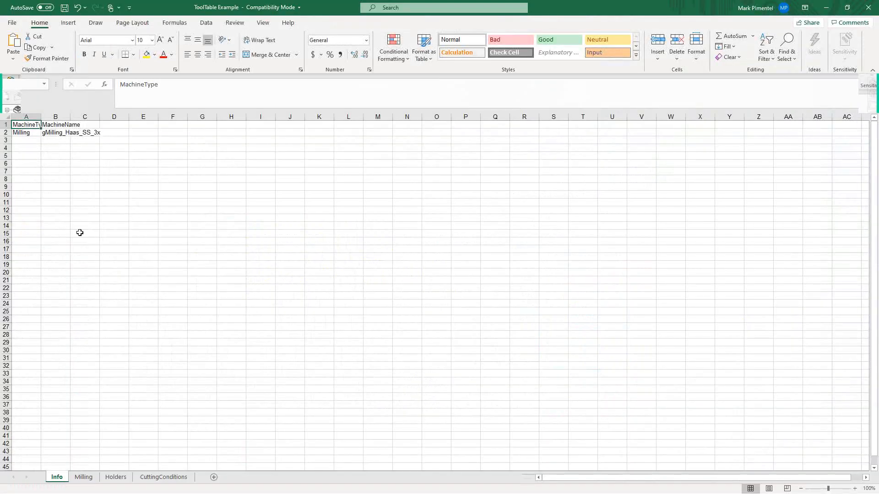
pyautogui.moveTo(82, 242)
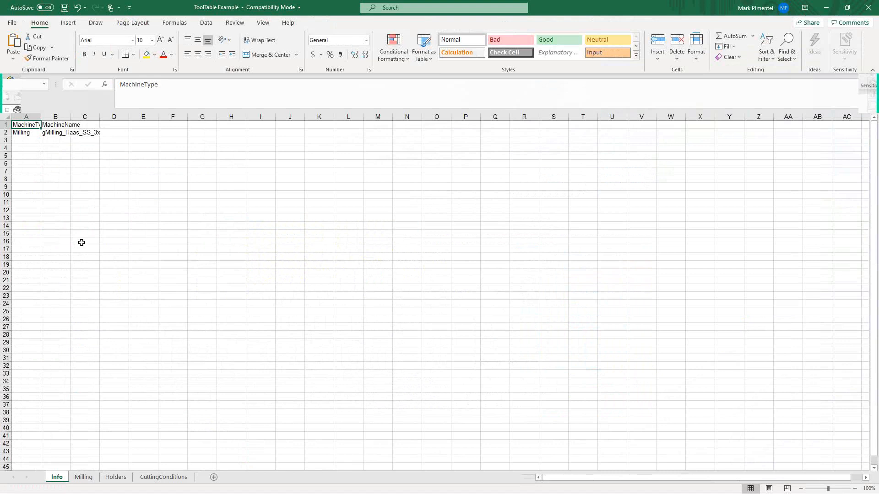
pyautogui.moveTo(132, 436)
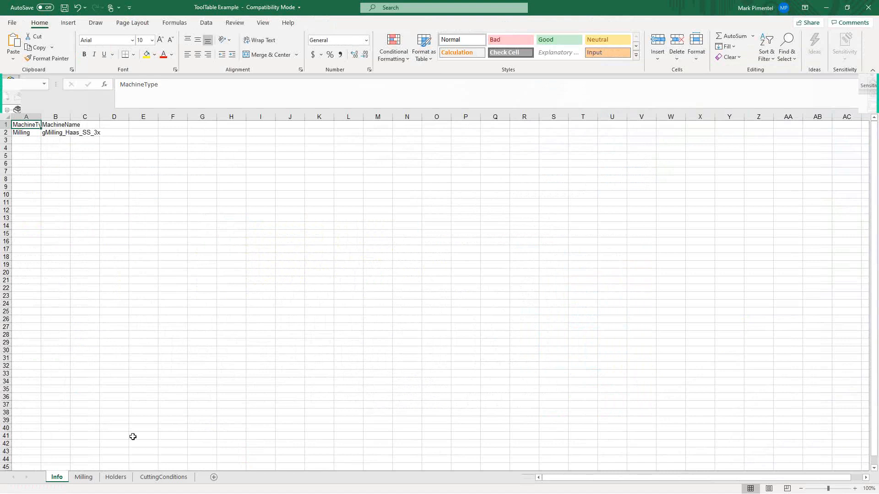
# - Show the nine-tool sheet in Excel and scroll right through its columns
pyautogui.click(83, 477)
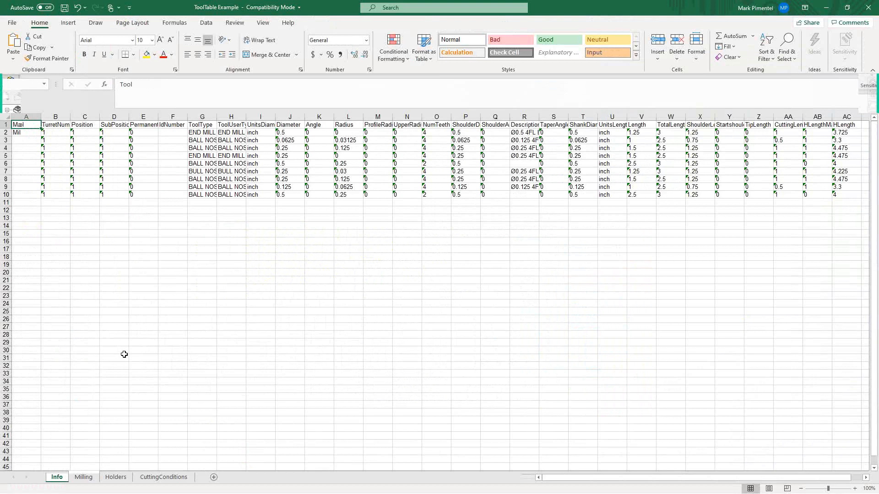
pyautogui.moveTo(301, 379)
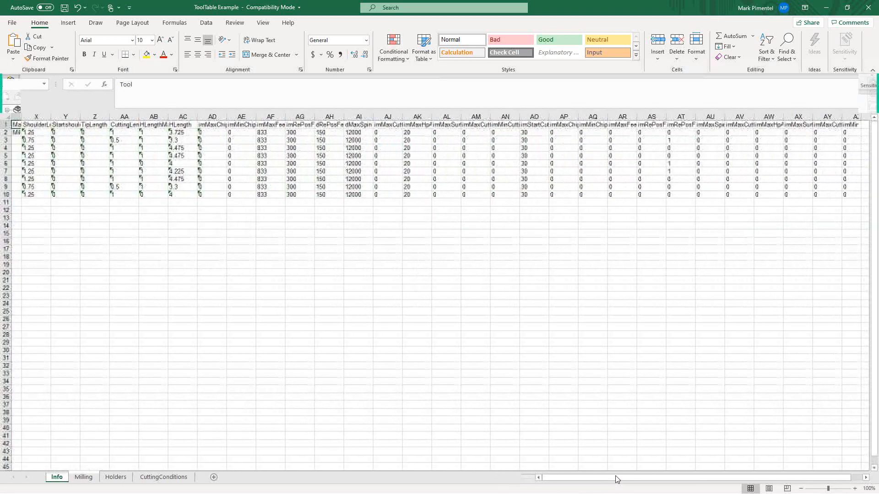
pyautogui.hscroll(3)
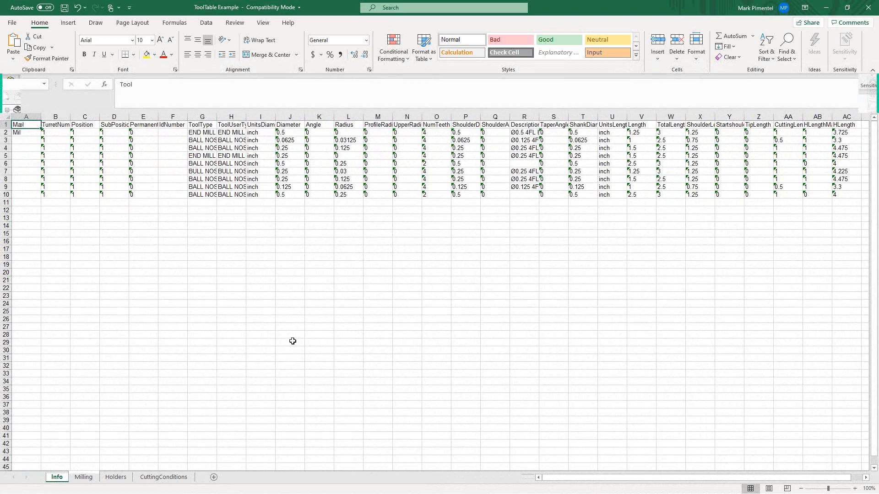
pyautogui.click(84, 476)
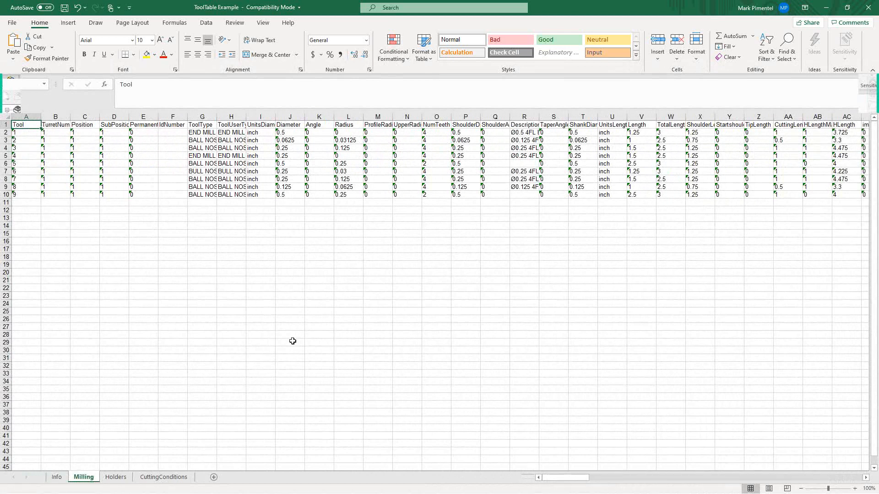
pyautogui.moveTo(375, 314)
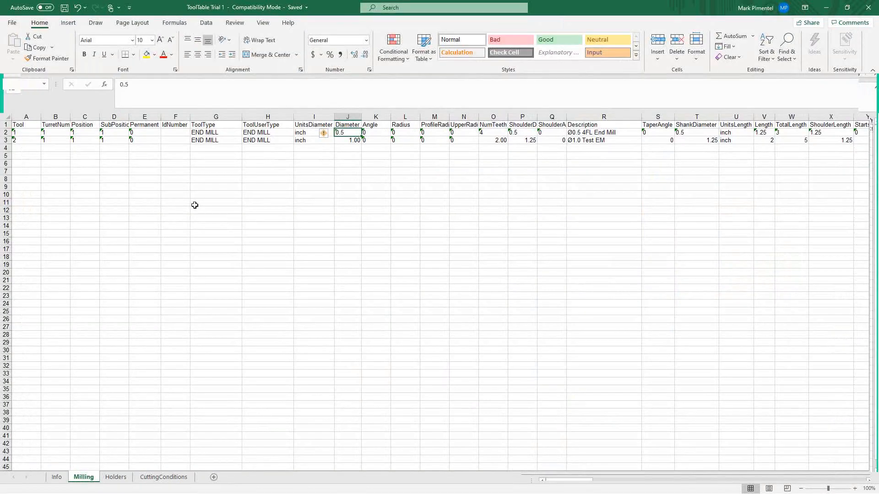
pyautogui.moveTo(30, 155)
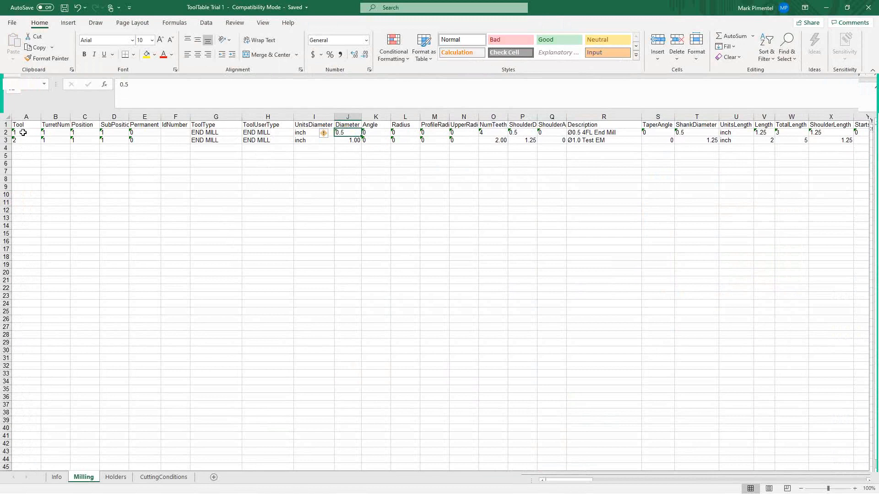
pyautogui.moveTo(80, 146)
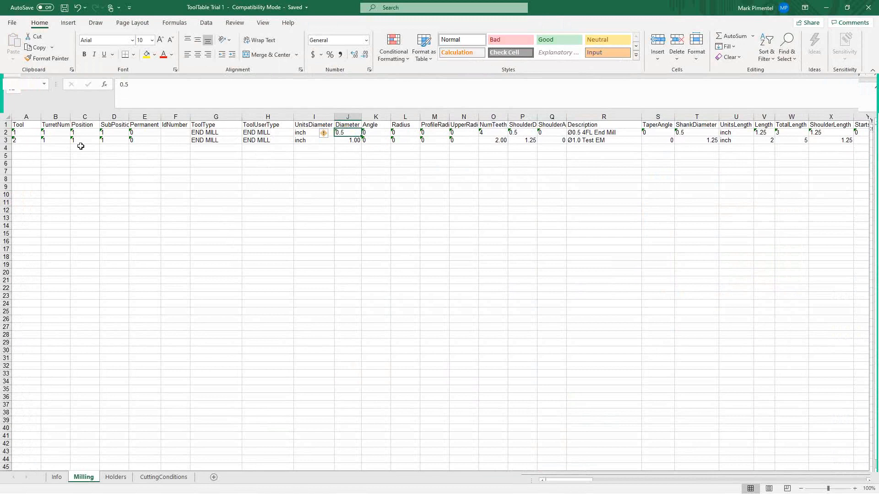
pyautogui.moveTo(371, 209)
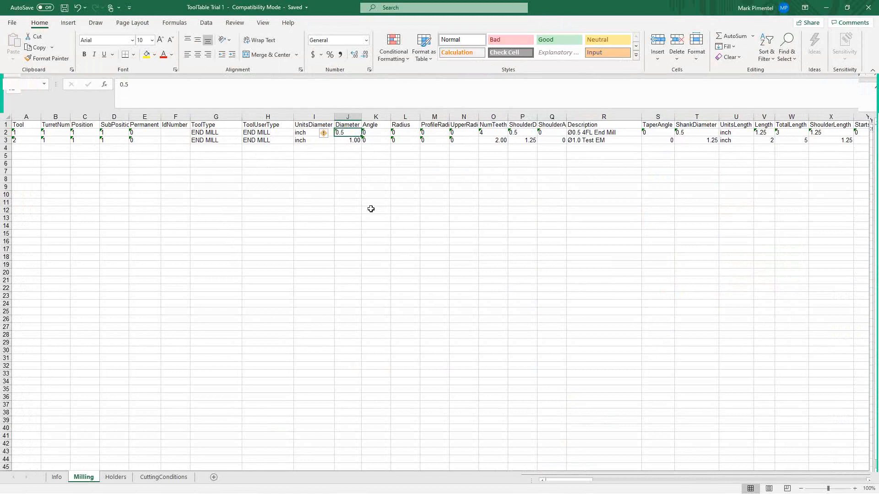
pyautogui.moveTo(369, 212)
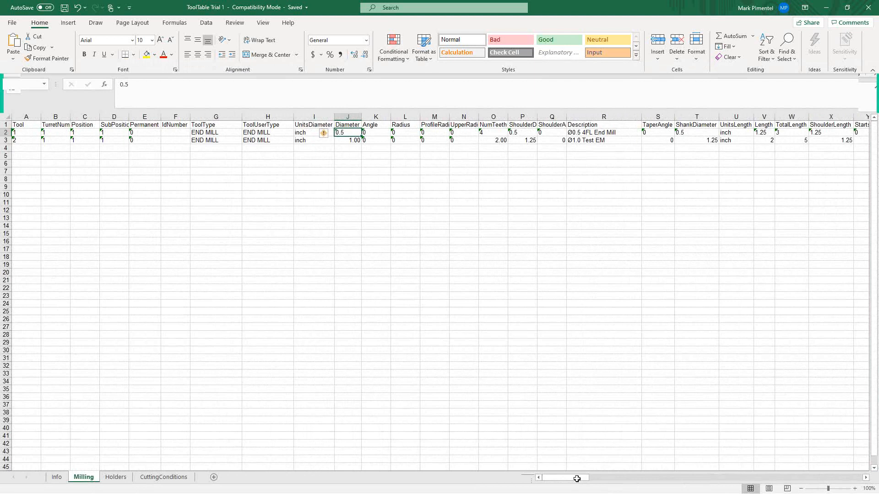
pyautogui.moveTo(447, 342)
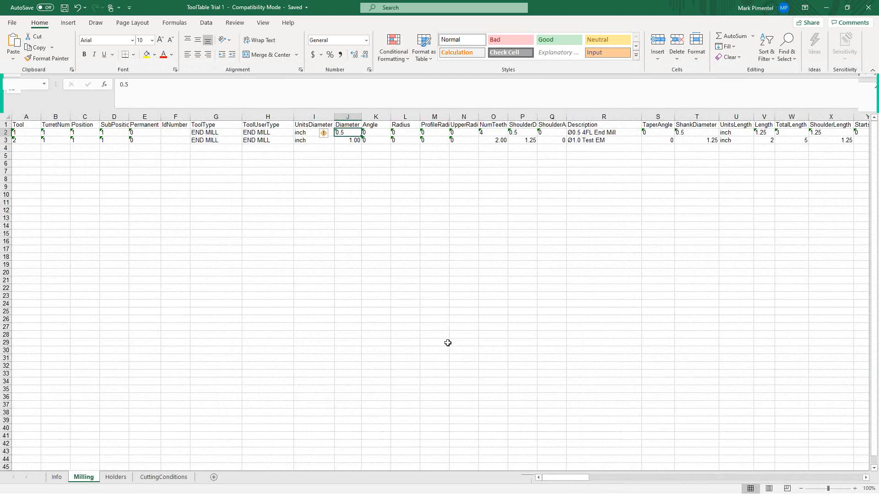
pyautogui.moveTo(452, 133)
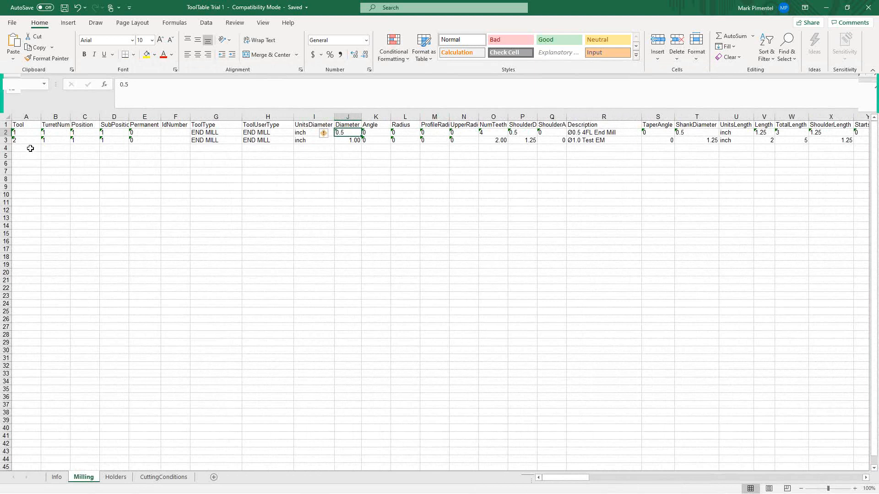
pyautogui.moveTo(155, 165)
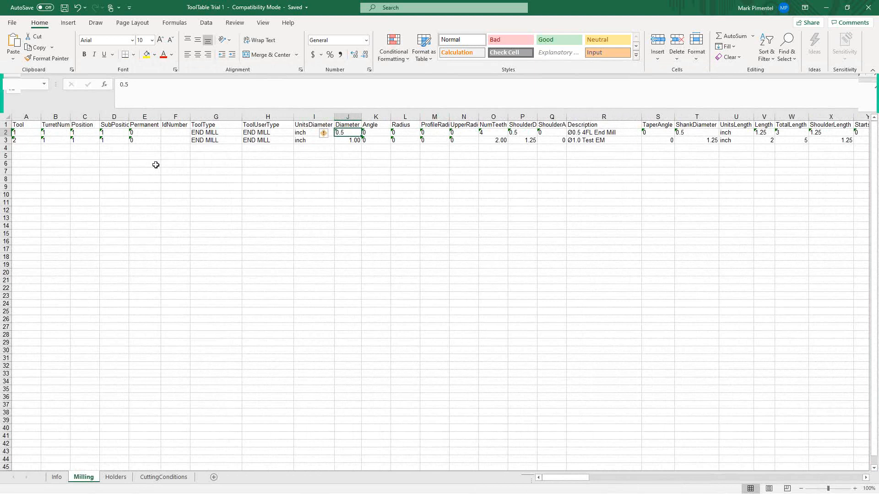
pyautogui.moveTo(246, 187)
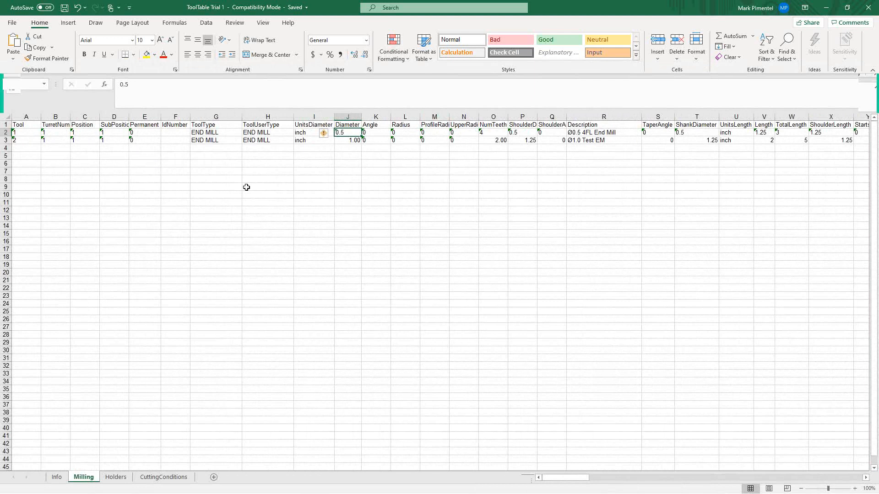
pyautogui.moveTo(154, 256)
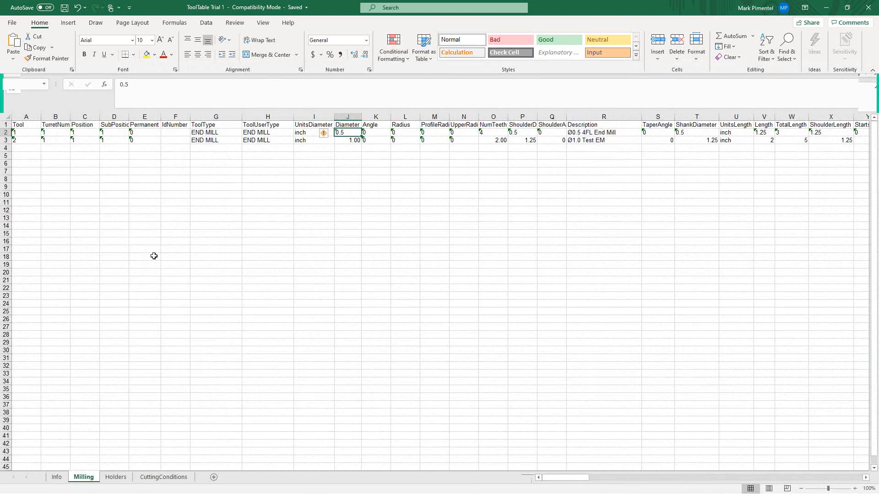
pyautogui.moveTo(164, 281)
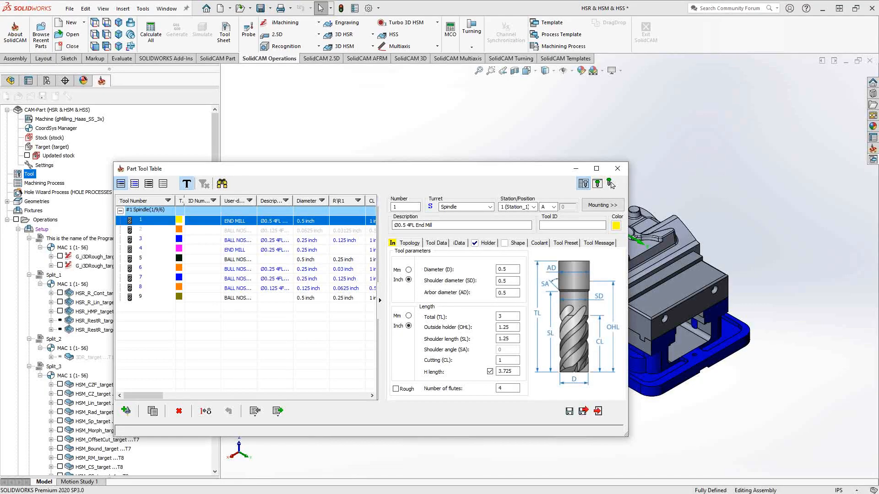
pyautogui.moveTo(242, 346)
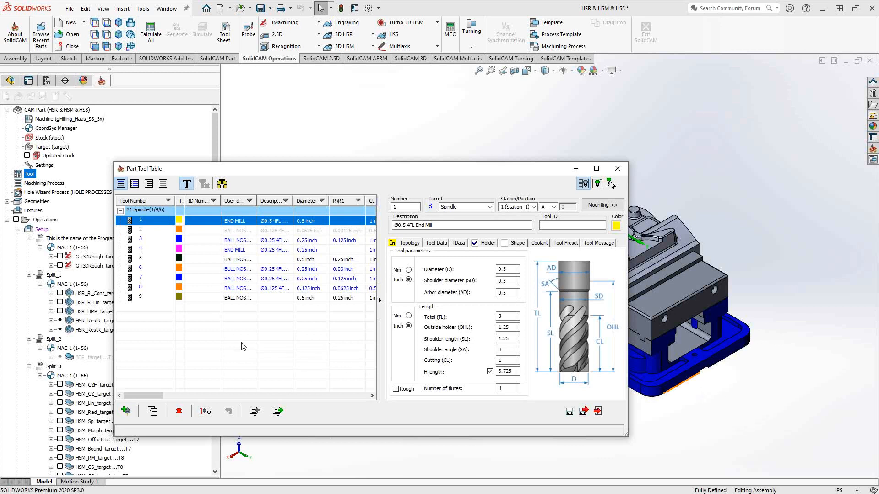
pyautogui.moveTo(245, 367)
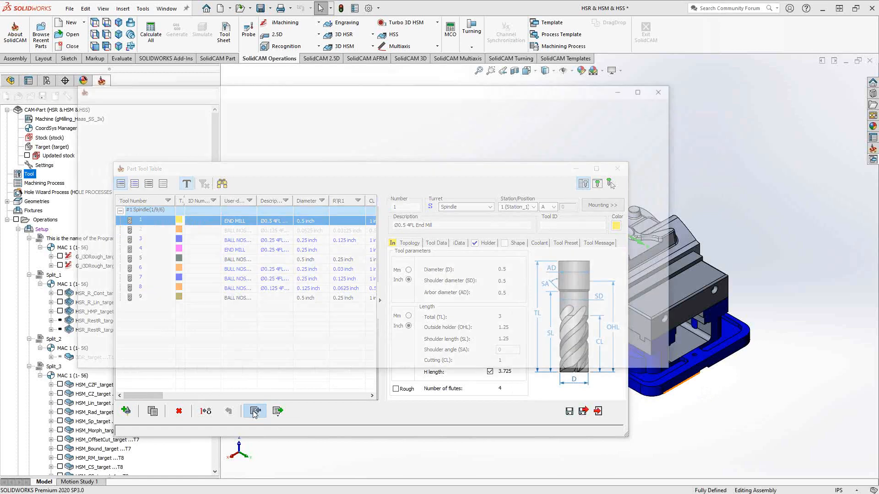
# - Reopen the tool-table import window and set the library type to XLS (*.XLS)
pyautogui.click(255, 411)
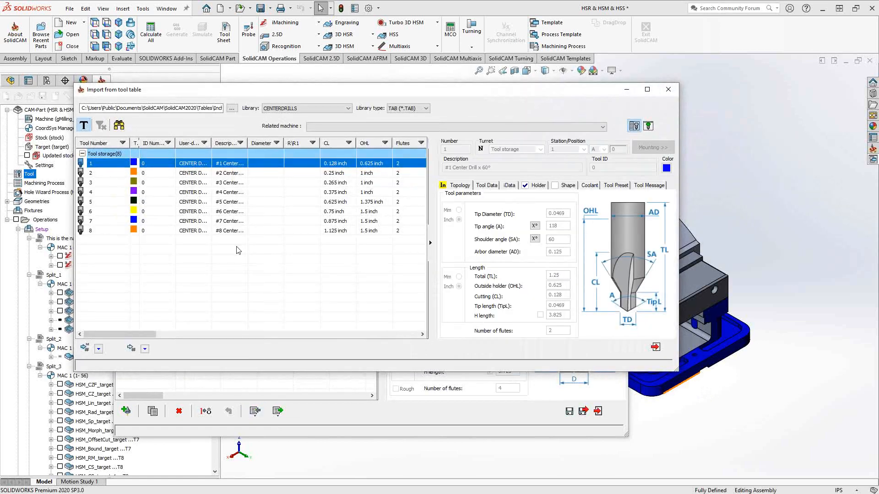
pyautogui.click(424, 108)
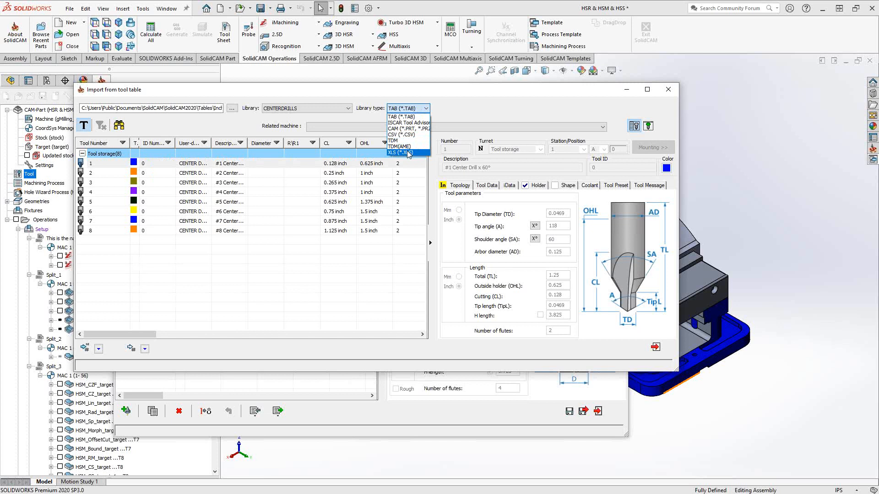
pyautogui.click(400, 152)
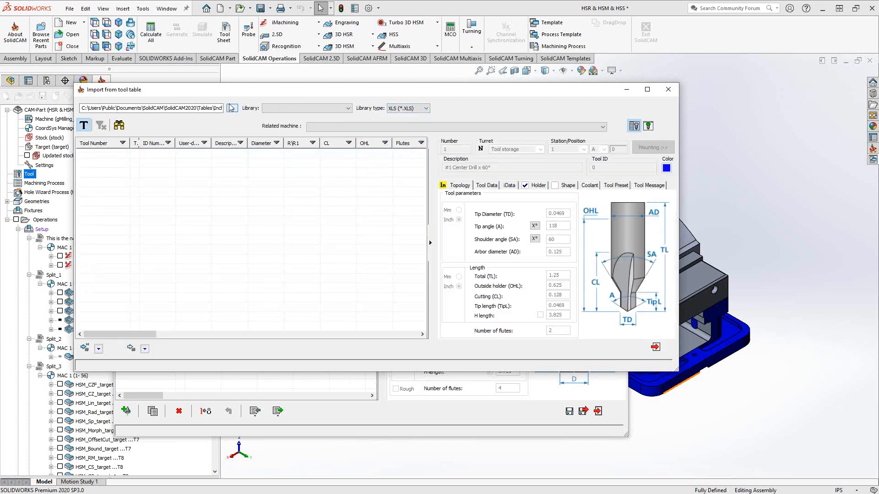
# - Point the import library folder to Introductory Video Recordings, loading ToolTable Example
pyautogui.click(232, 108)
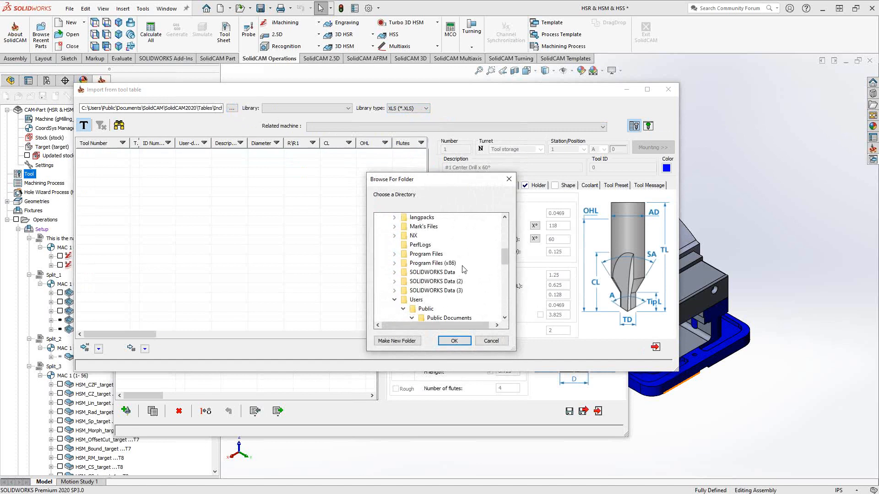
pyautogui.scroll(-3)
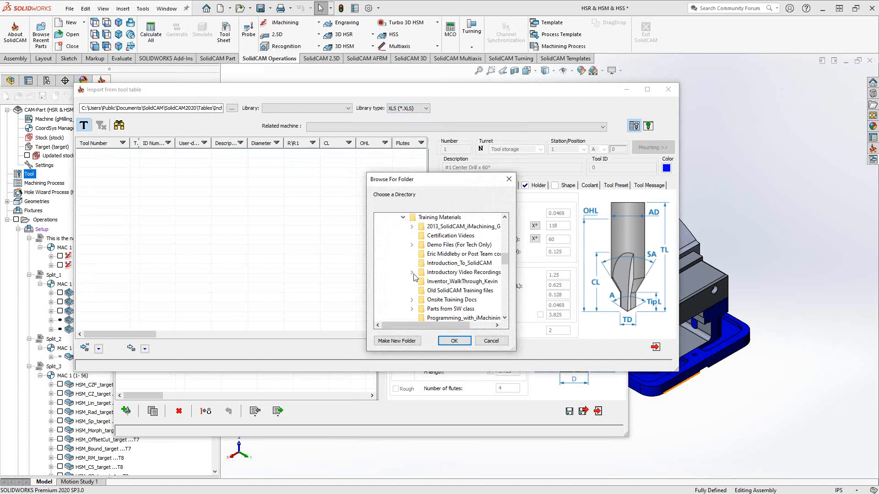
pyautogui.click(413, 272)
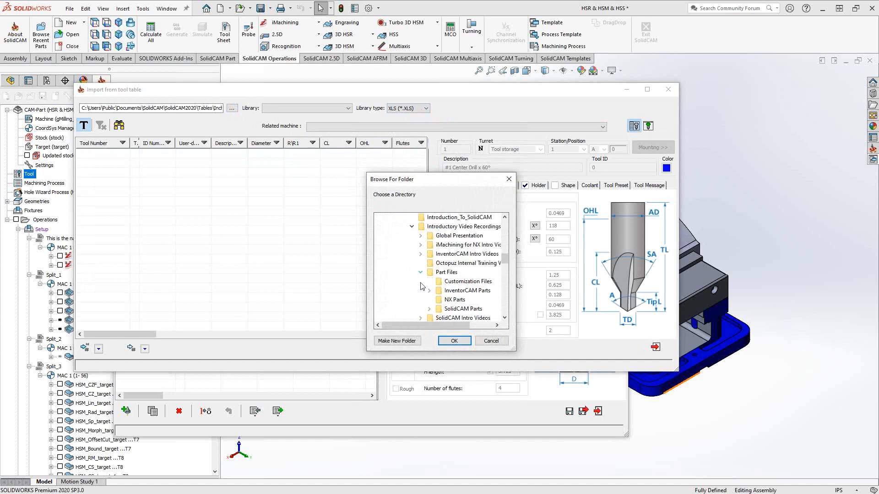
pyautogui.click(453, 340)
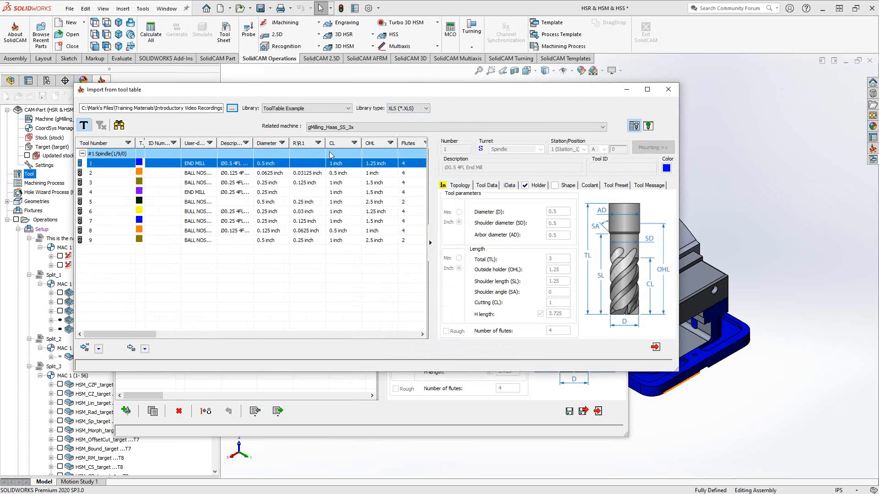
# - Open the Library dropdown listing ToolTable Example and ToolTable Trial 1
pyautogui.click(306, 108)
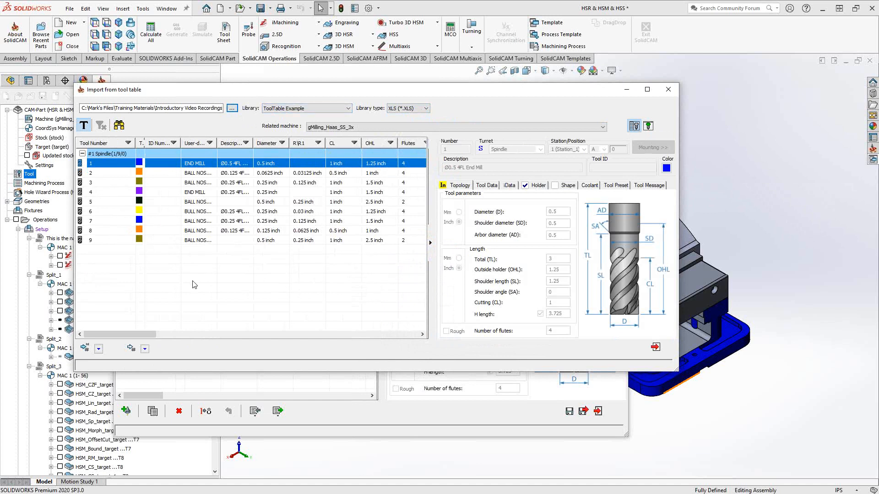
pyautogui.moveTo(768, 364)
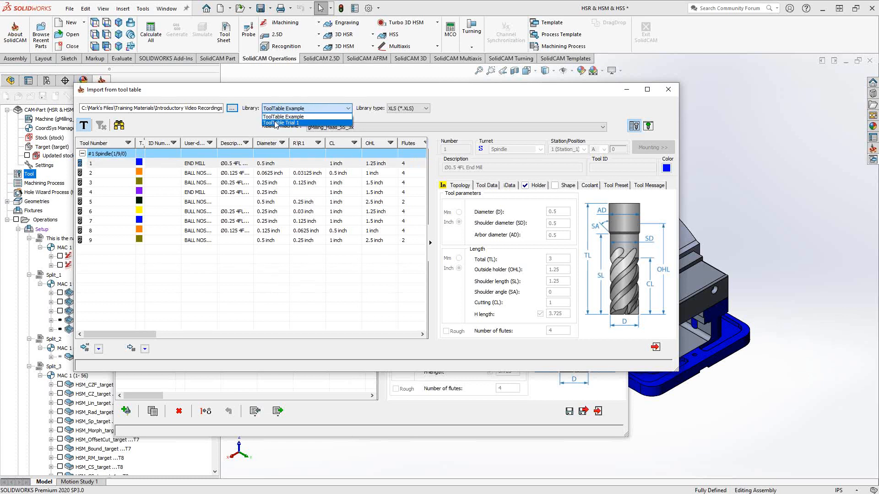
# - Load ToolTable Trial 1 and view the Ø1.0 Test EM's parameters
pyautogui.click(283, 123)
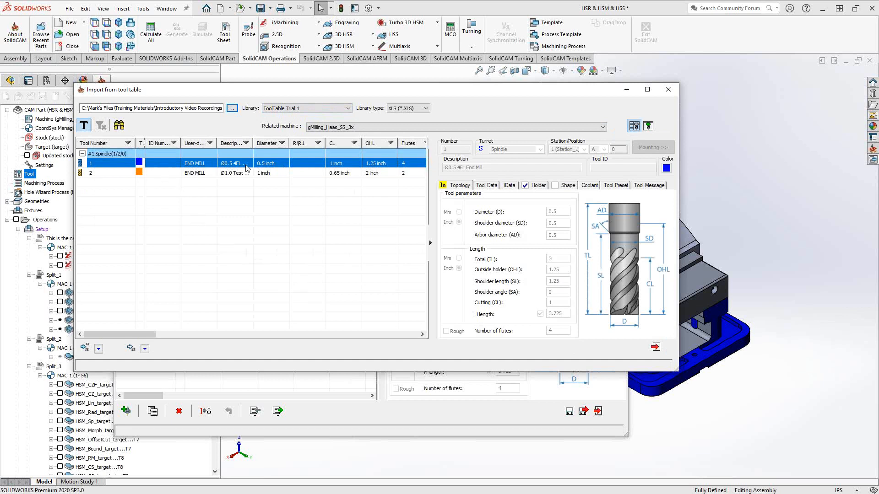
pyautogui.moveTo(150, 178)
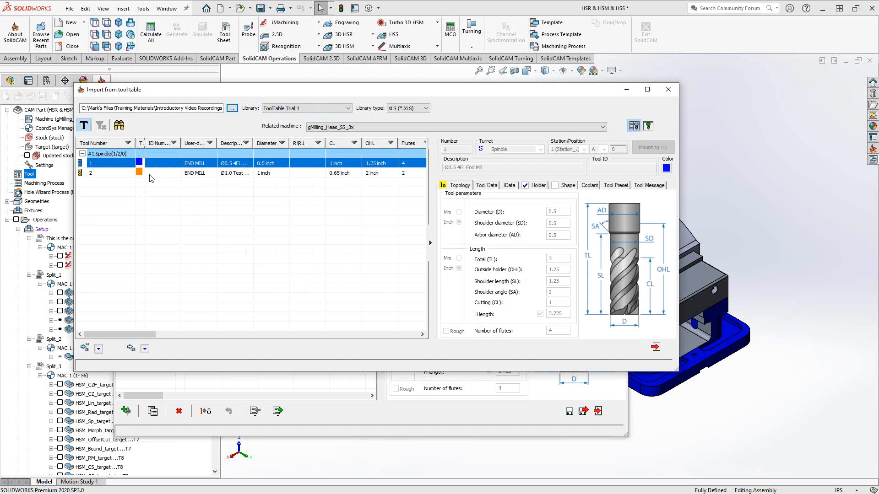
pyautogui.click(112, 173)
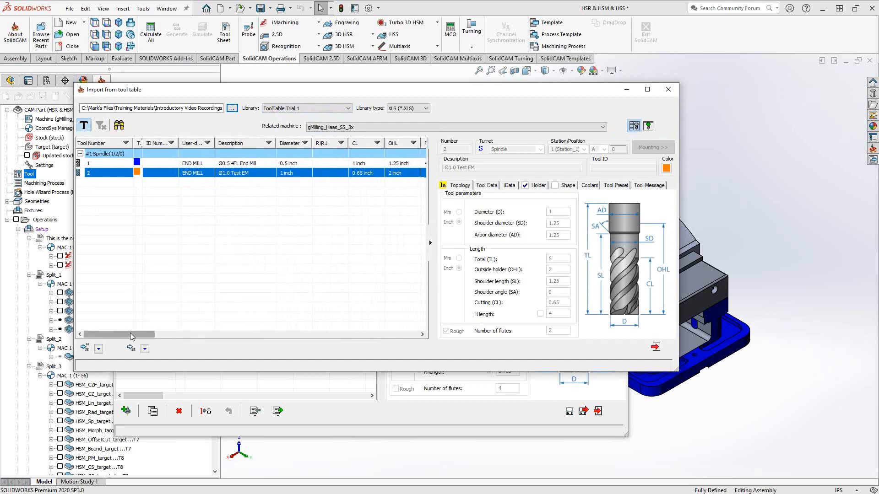
pyautogui.moveTo(118, 335); pyautogui.dragTo(247, 334)
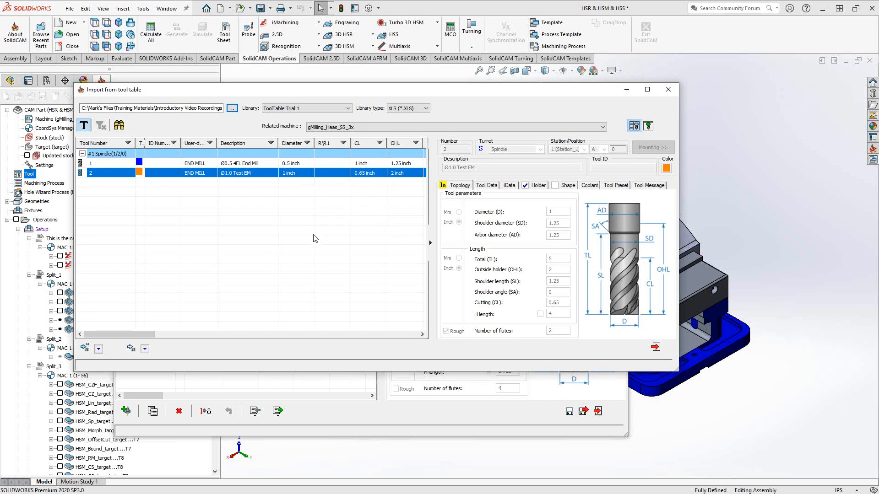
pyautogui.moveTo(311, 243)
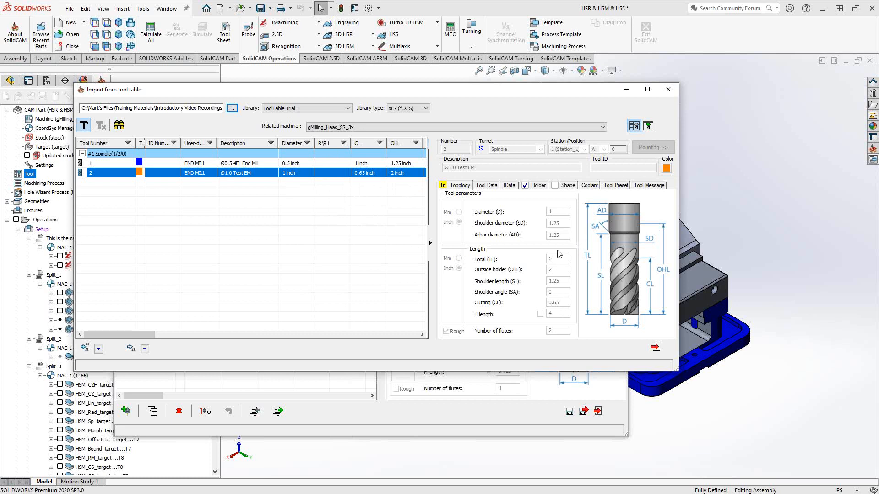
pyautogui.moveTo(559, 259)
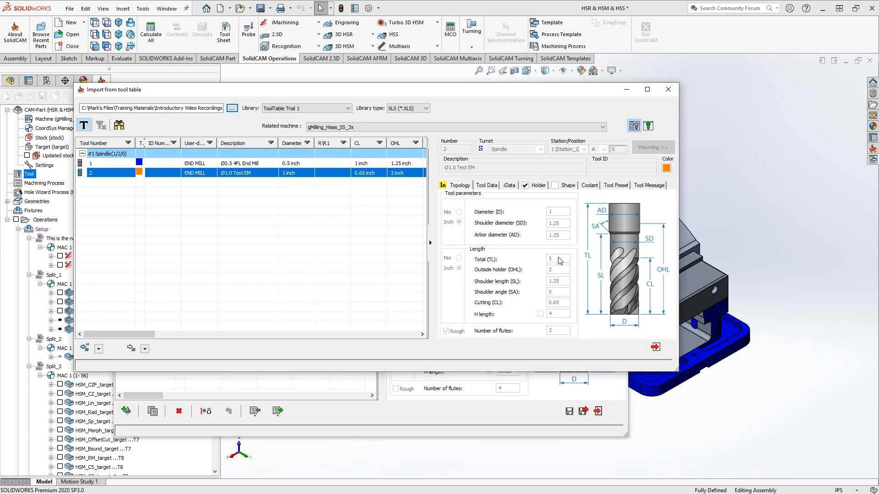